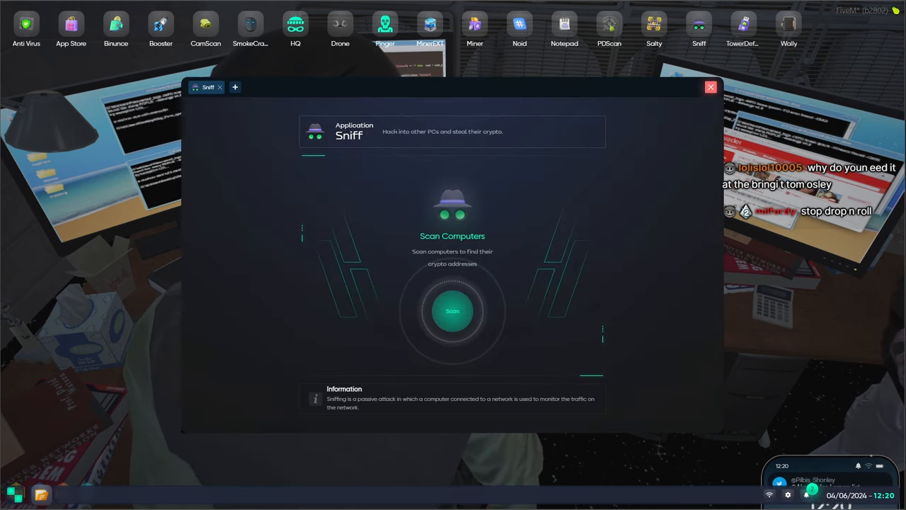
Scan the network in Sniff and scroll through the resulting computer list
{"action": "left_click", "coordinate": [452, 311]}
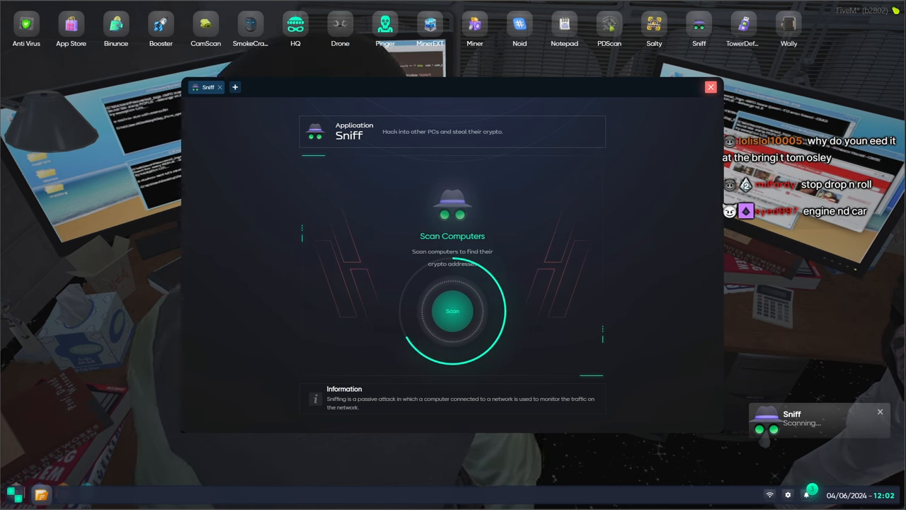
{"action": "left_click", "coordinate": [452, 311]}
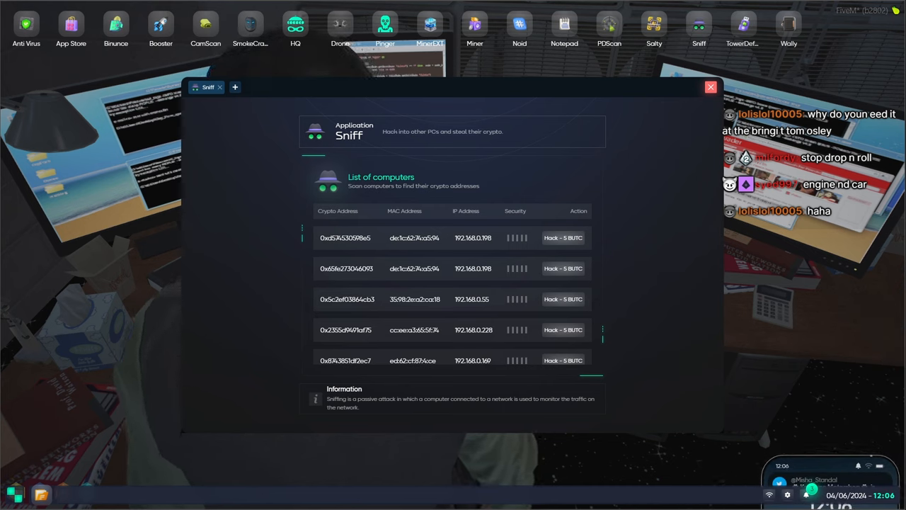
{"action": "scroll", "scroll_direction": "down", "scroll_amount": 3}
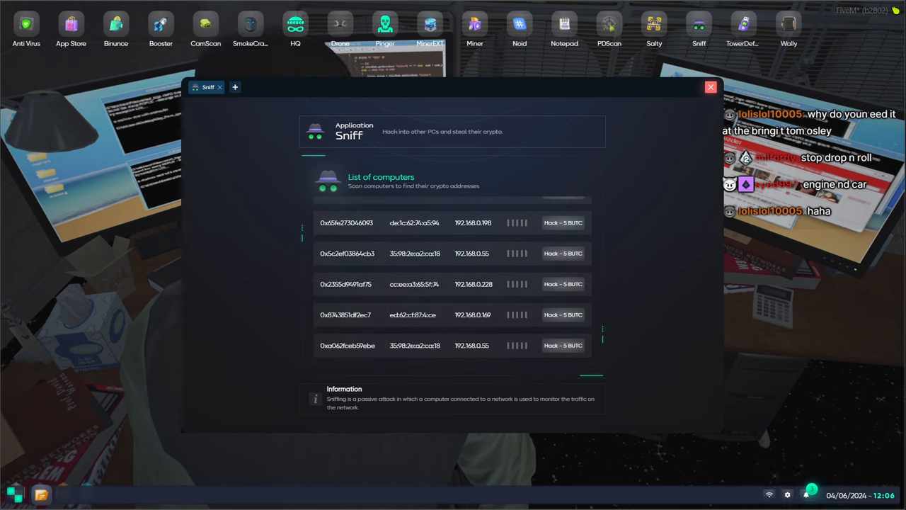
Buy the 5 BUTC hack on the first listed computer
{"action": "left_click", "coordinate": [563, 253]}
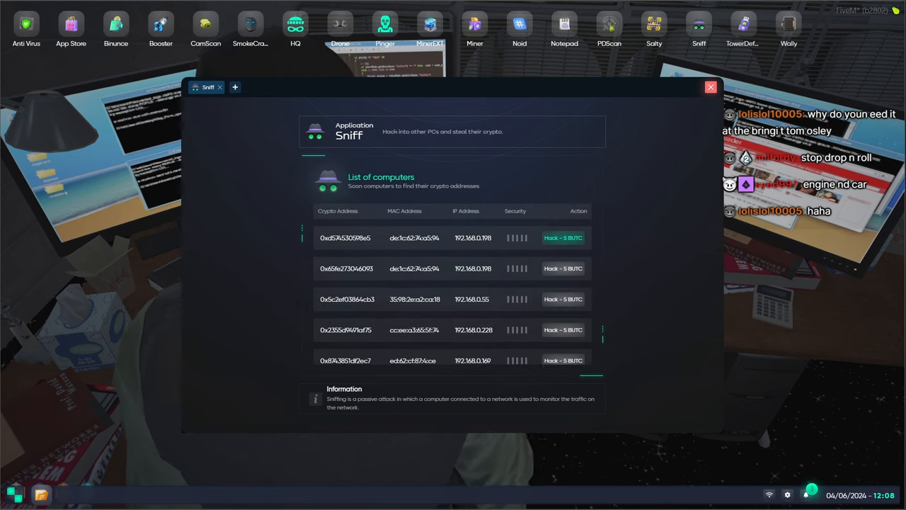
{"action": "left_click", "coordinate": [563, 237]}
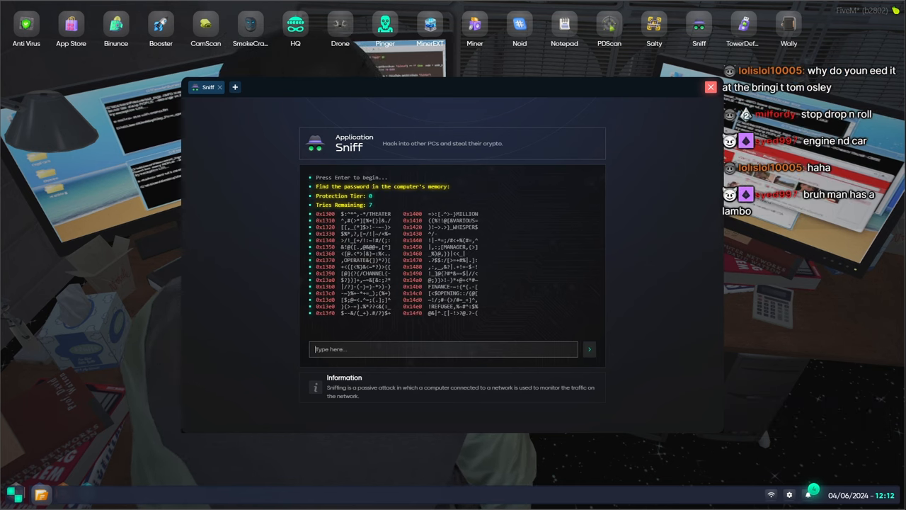
{"action": "type", "text": "whispe"}
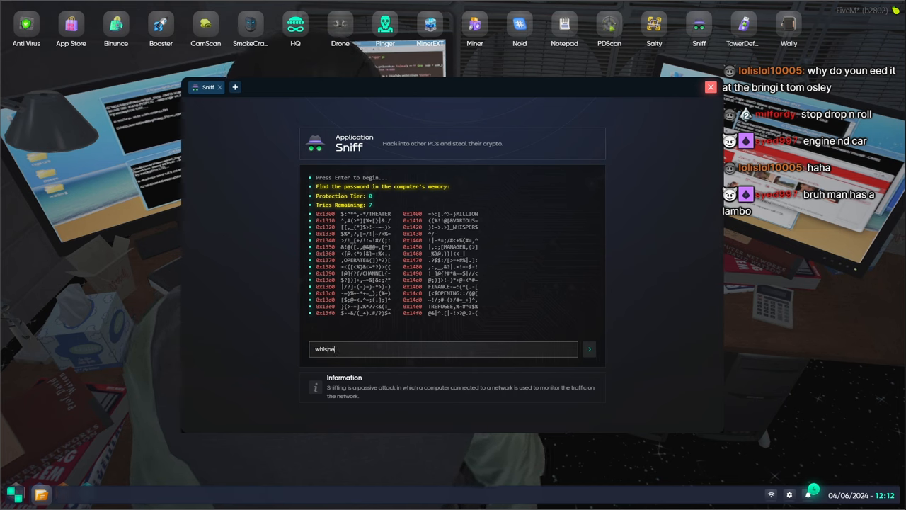
{"action": "type", "text": "WHISPER"}
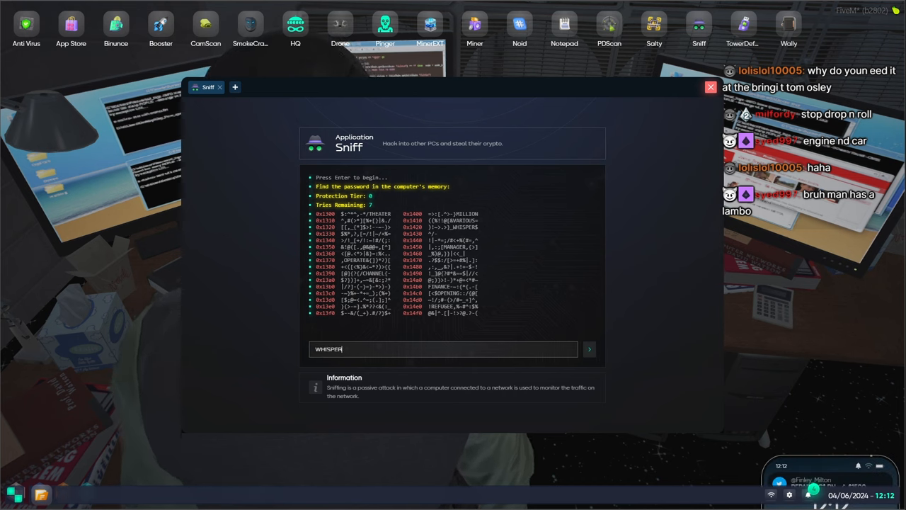
{"action": "key", "text": "Return"}
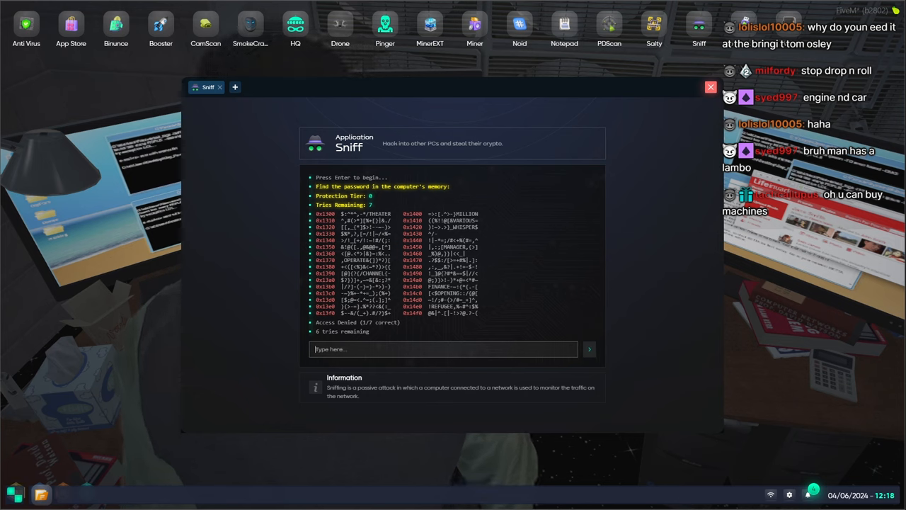
{"action": "type", "text": "OPE"}
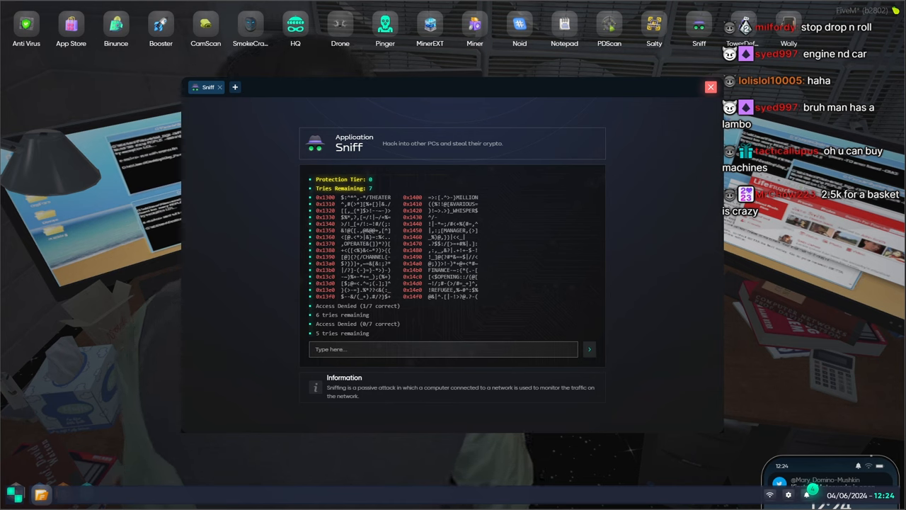
{"action": "type", "text": "c"}
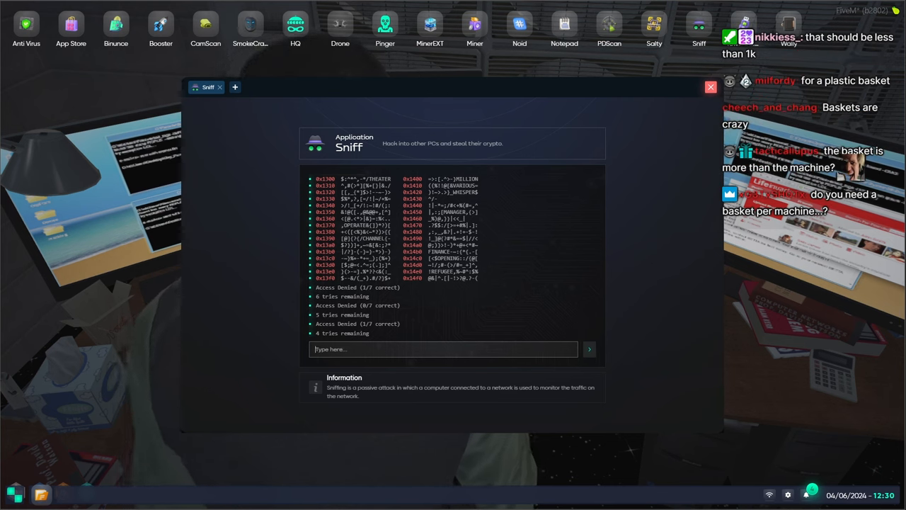
{"action": "type", "text": "REFUGEE"}
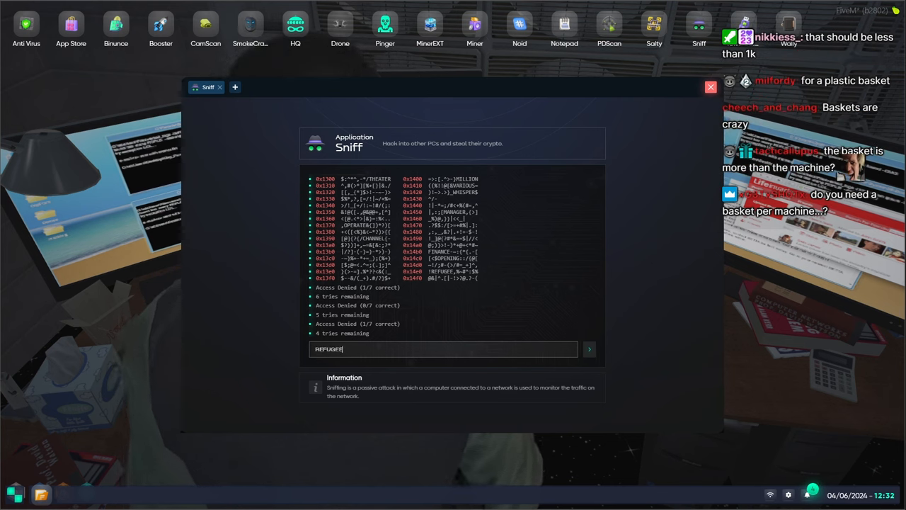
Submit REFUGEE as the password guess
{"action": "left_click", "coordinate": [589, 348]}
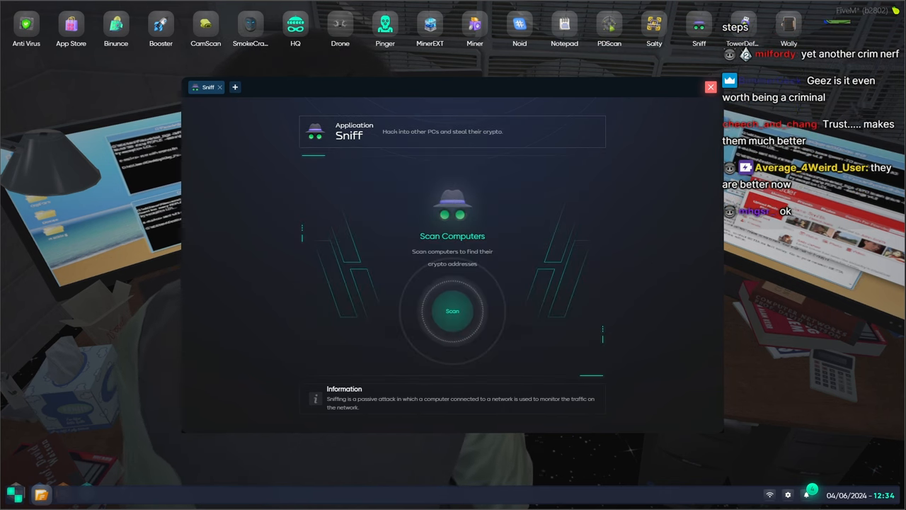
Run a new Sniff scan and purchase a hack on a listed computer
{"action": "left_click", "coordinate": [452, 311]}
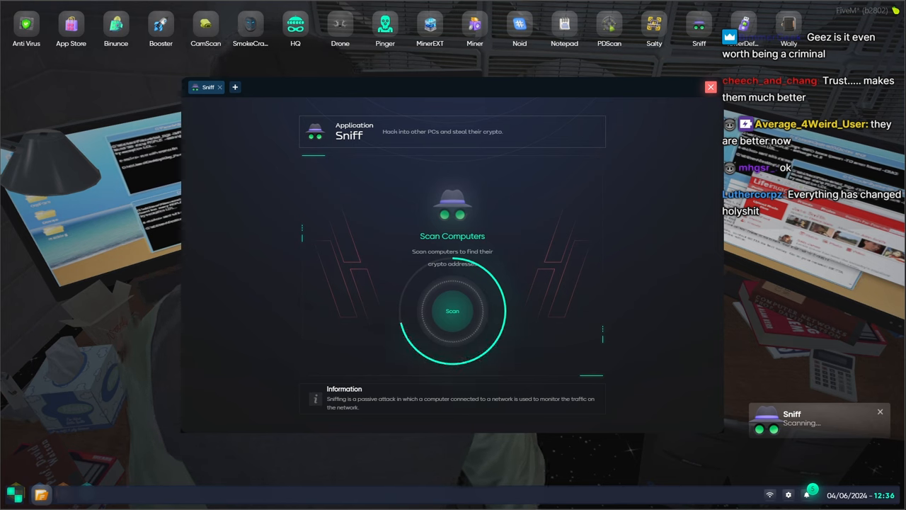
{"action": "left_click", "coordinate": [453, 311]}
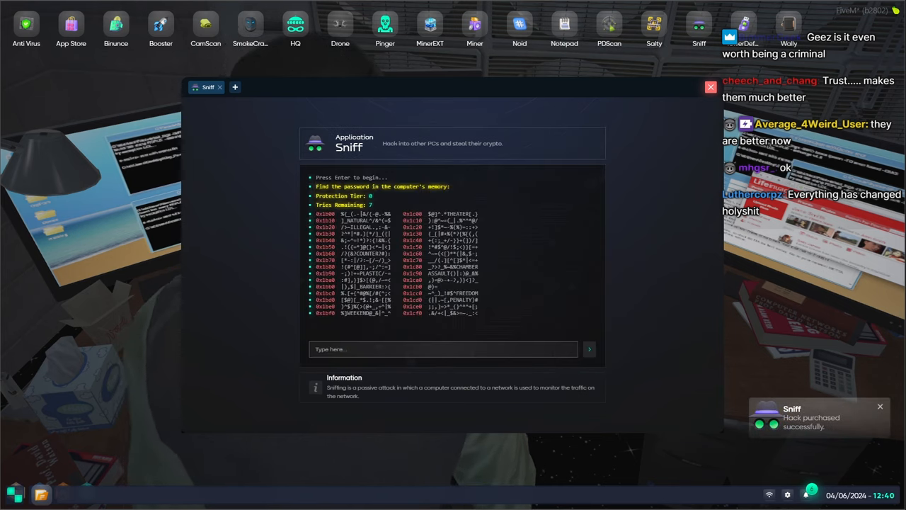
Submit password guesses NATU and FREEDOM
{"action": "type", "text": "NATU"}
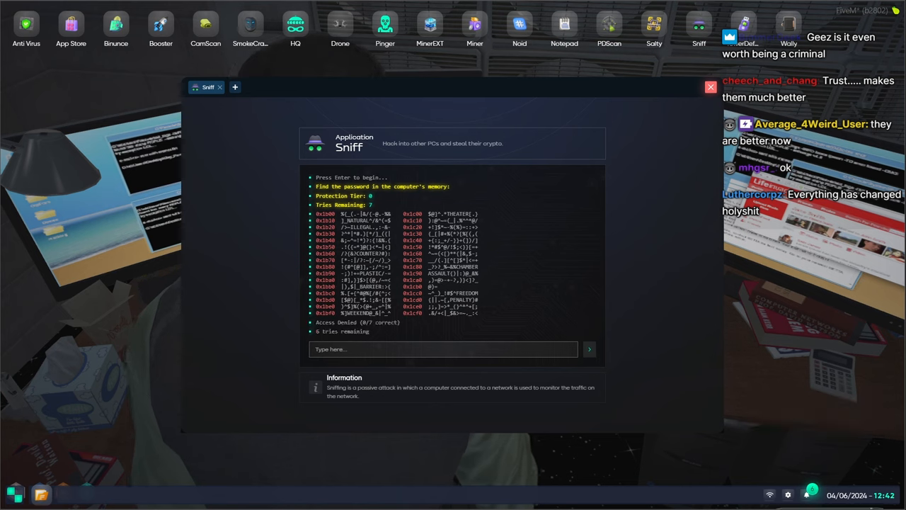
{"action": "left_click", "coordinate": [589, 348]}
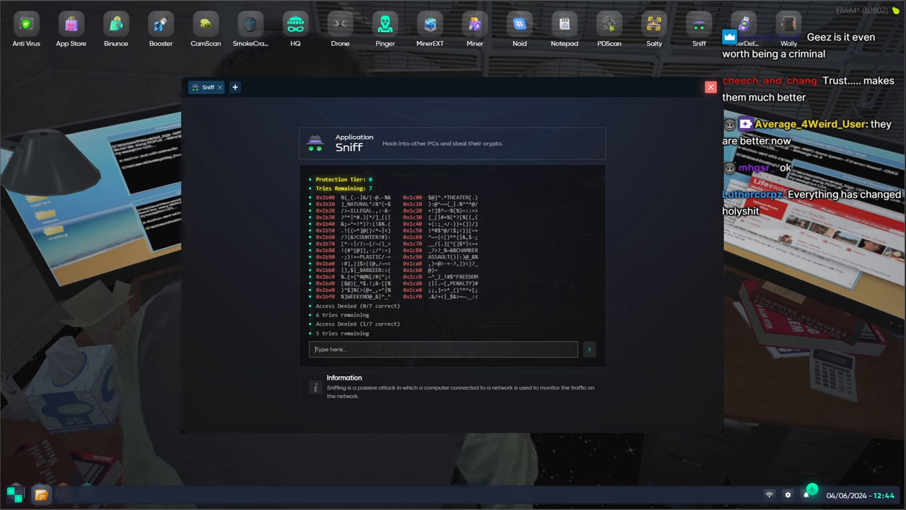
{"action": "type", "text": "#"}
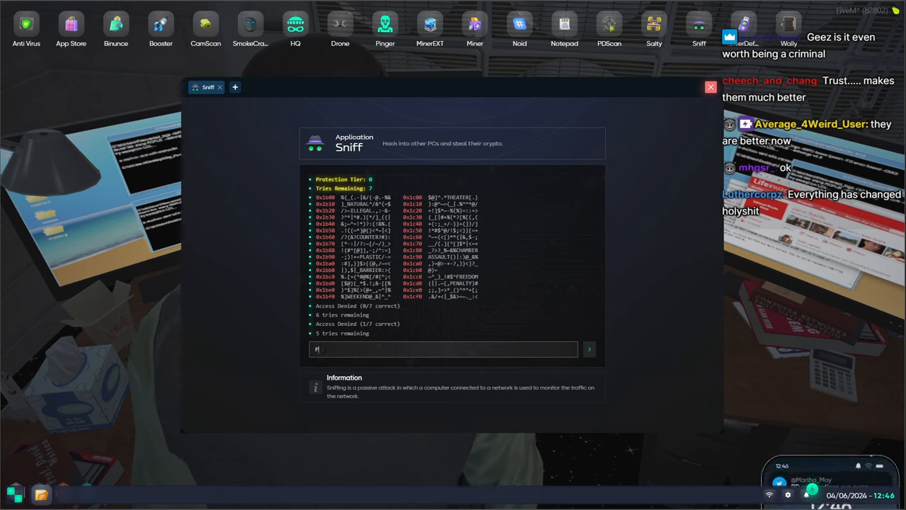
{"action": "type", "text": "FREEDOM"}
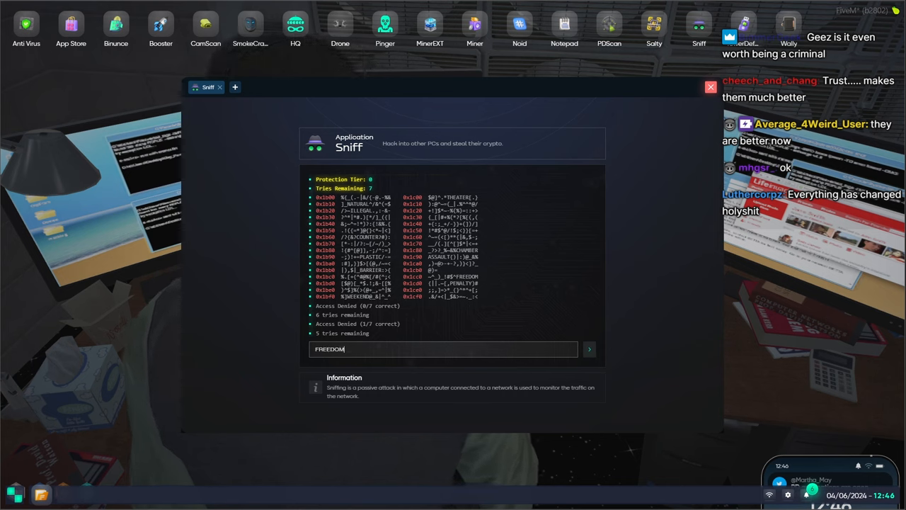
{"action": "left_click", "coordinate": [589, 348]}
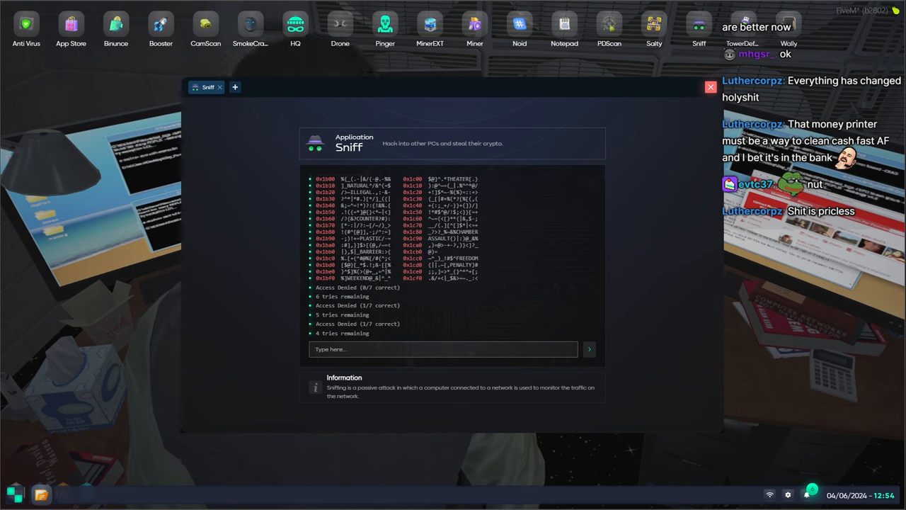
Submit WEEKEND as the password guess
{"action": "type", "text": "WEEKEND"}
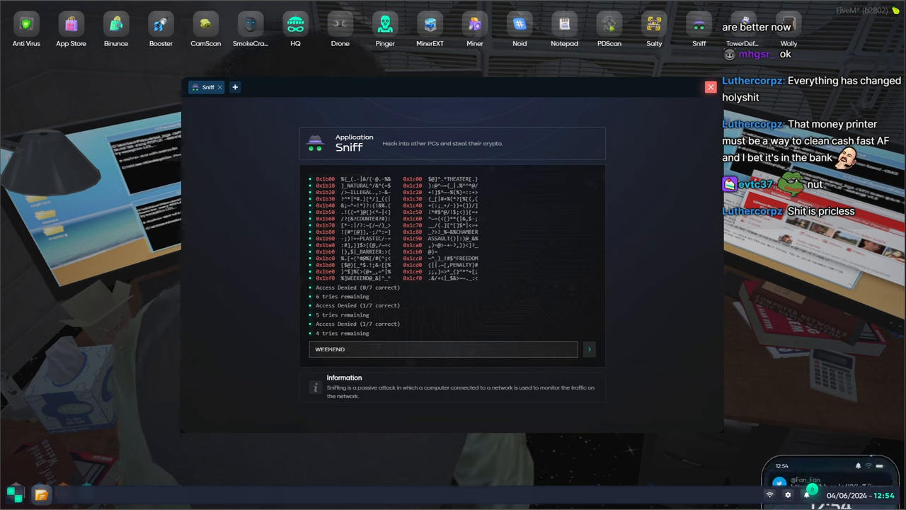
{"action": "left_click", "coordinate": [589, 348]}
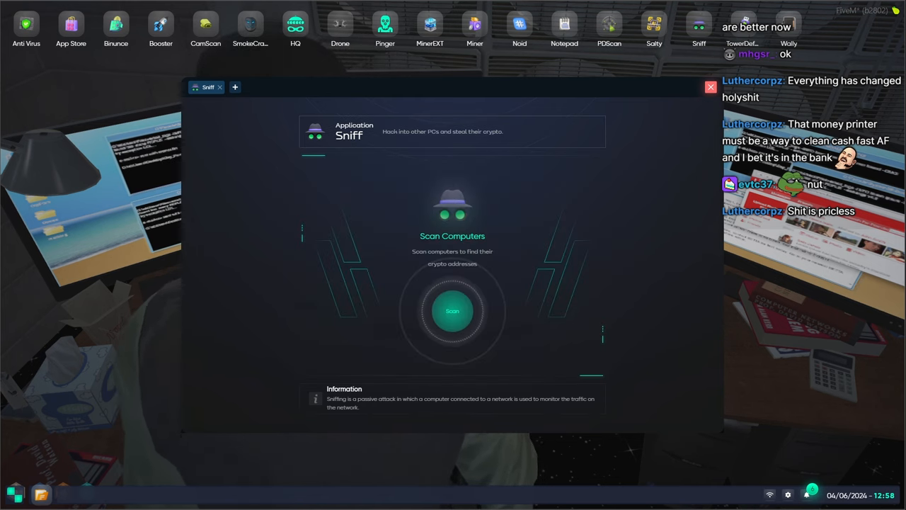
Scan computers and buy the 5 BUTC hack on a listed machine
{"action": "left_click", "coordinate": [453, 311]}
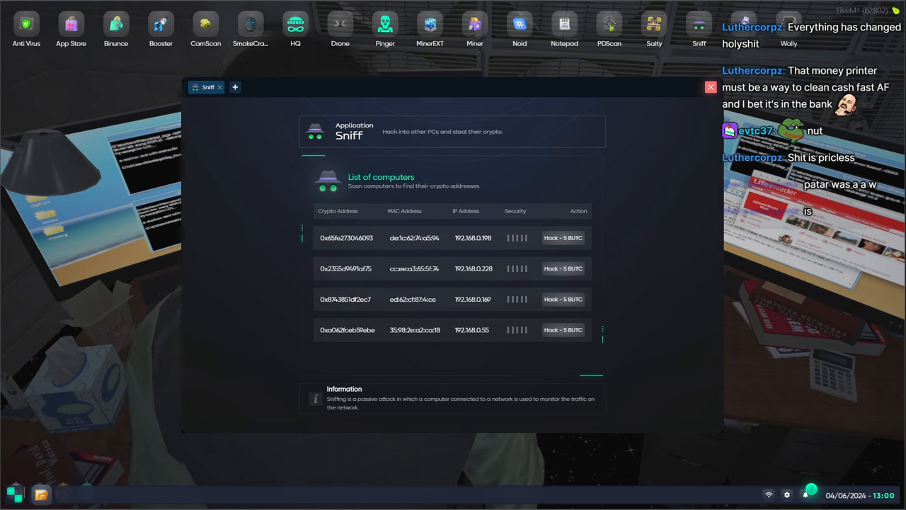
{"action": "left_click", "coordinate": [562, 237]}
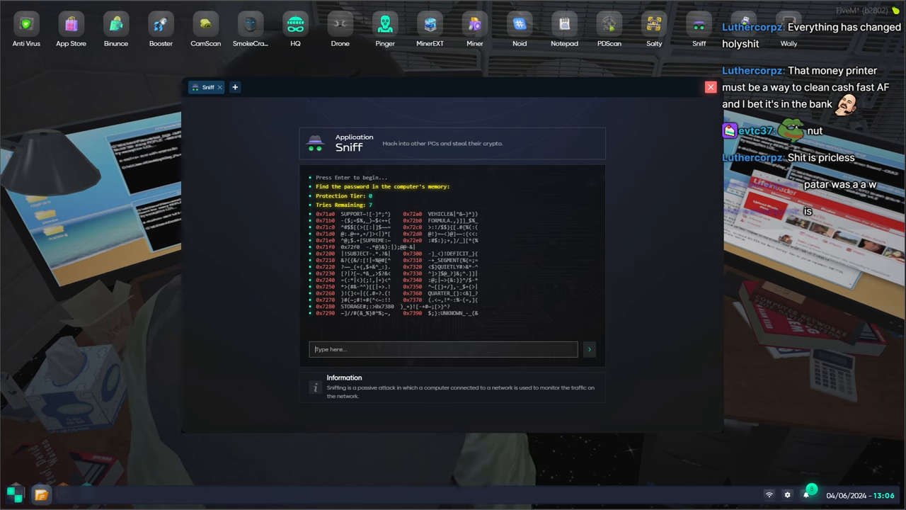
{"action": "type", "text": "SUP"}
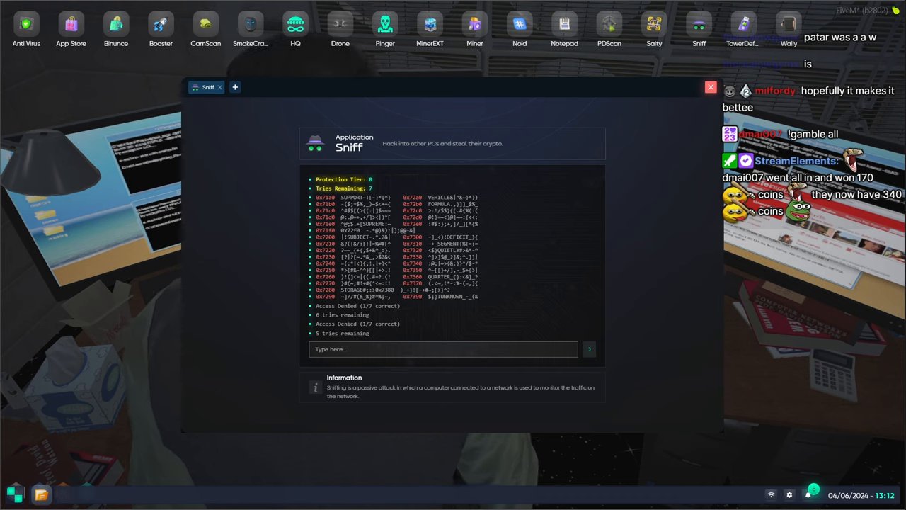
{"action": "type", "text": "s"}
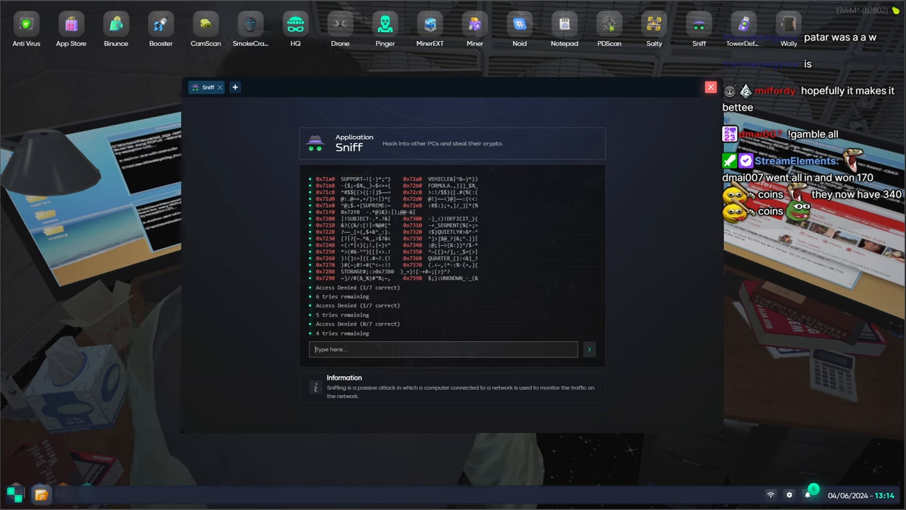
{"action": "type", "text": "VEHICLE"}
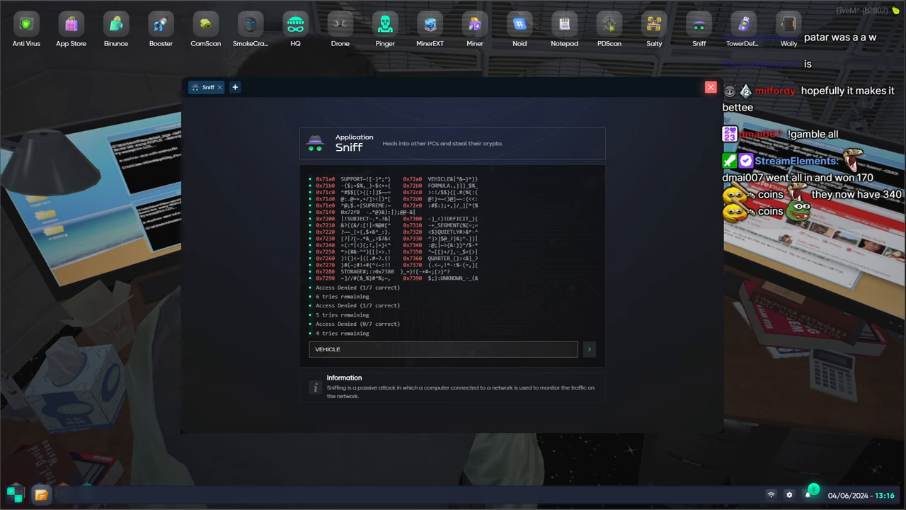
{"action": "left_click", "coordinate": [589, 349]}
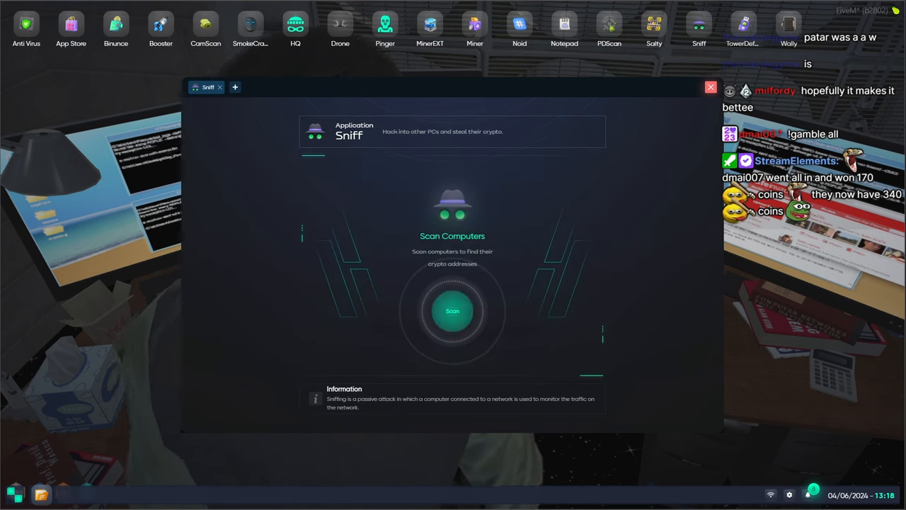
Rescan and buy the hack on 192.168.0.228, then begin typing a guess
{"action": "left_click", "coordinate": [453, 311]}
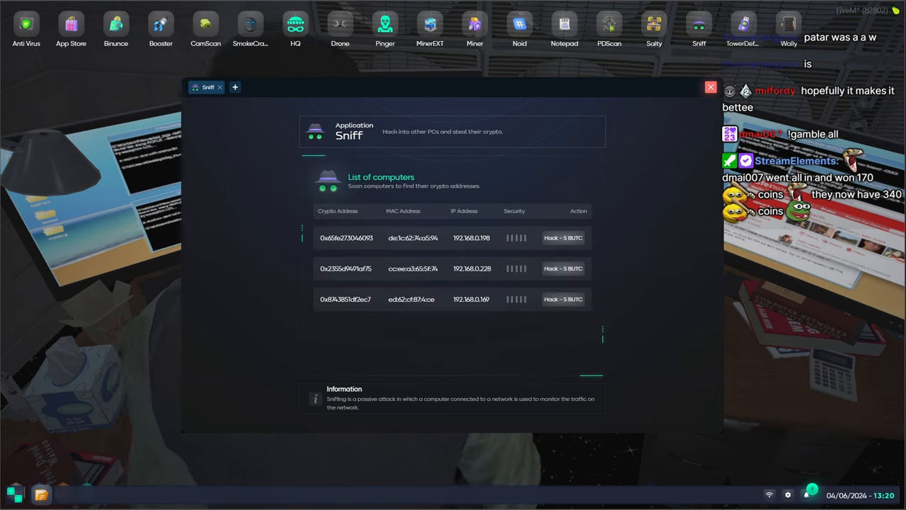
{"action": "left_click", "coordinate": [562, 269]}
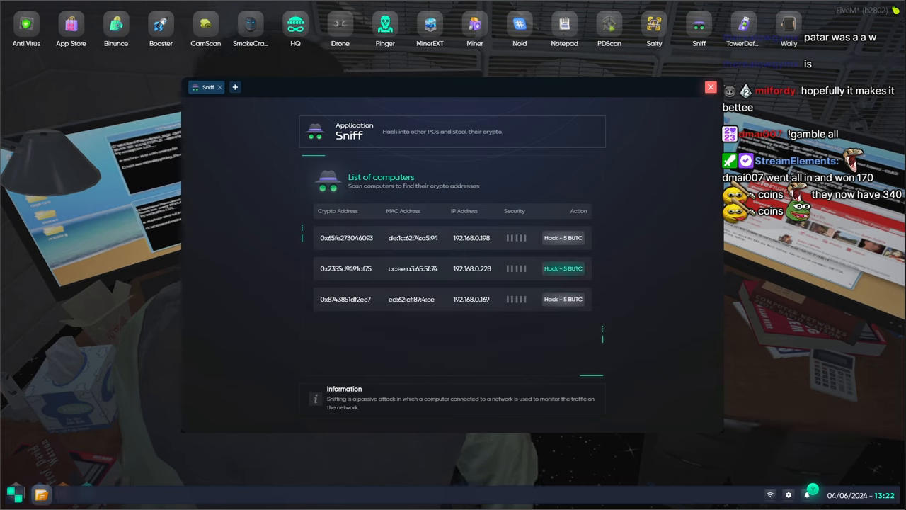
{"action": "left_click", "coordinate": [562, 268]}
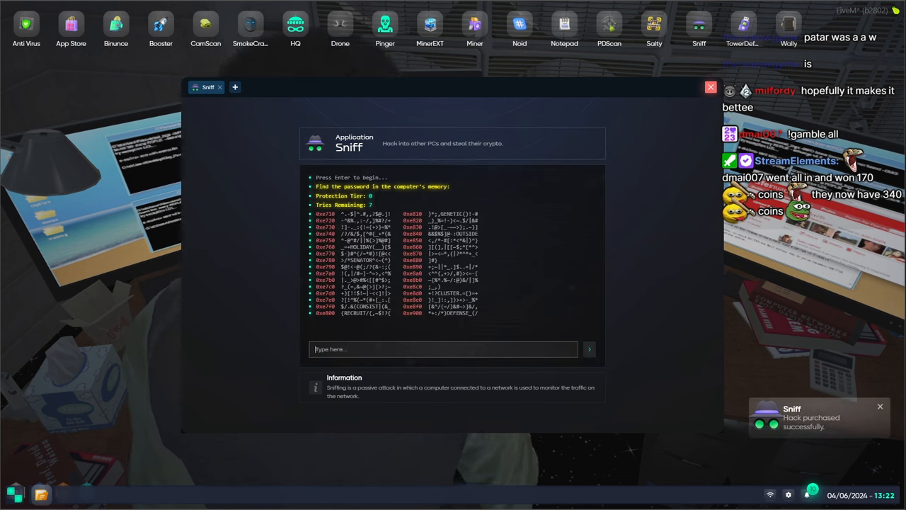
{"action": "type", "text": "D"}
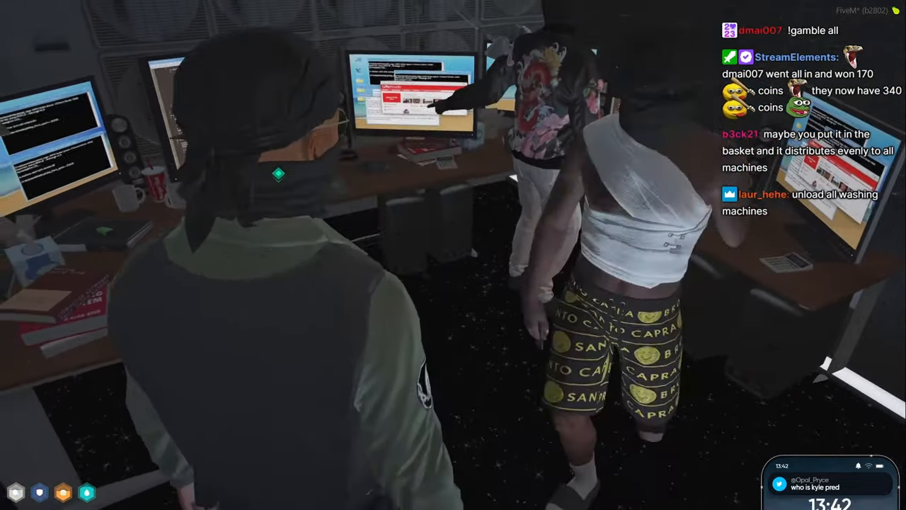
{"action": "mouse_move", "coordinate": [453, 255]}
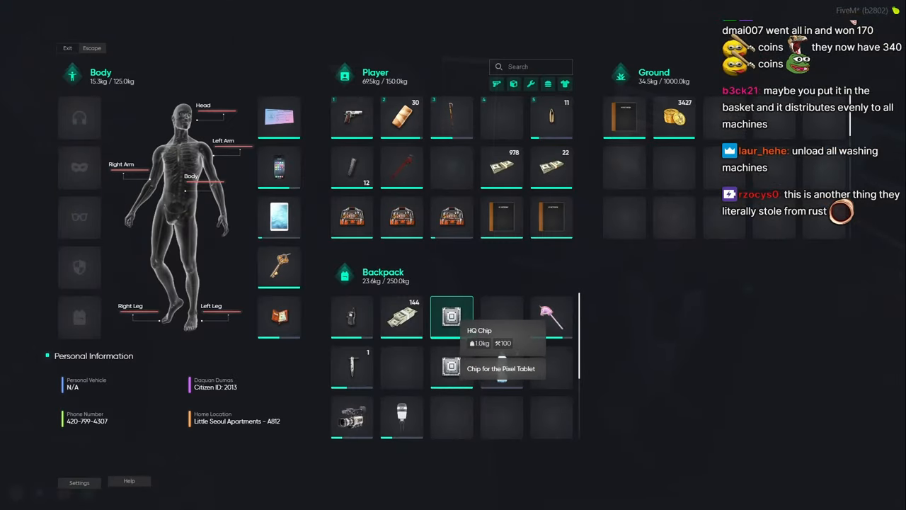
Exit the computer to check the HQ Chip in the inventory
{"action": "key", "text": "Escape"}
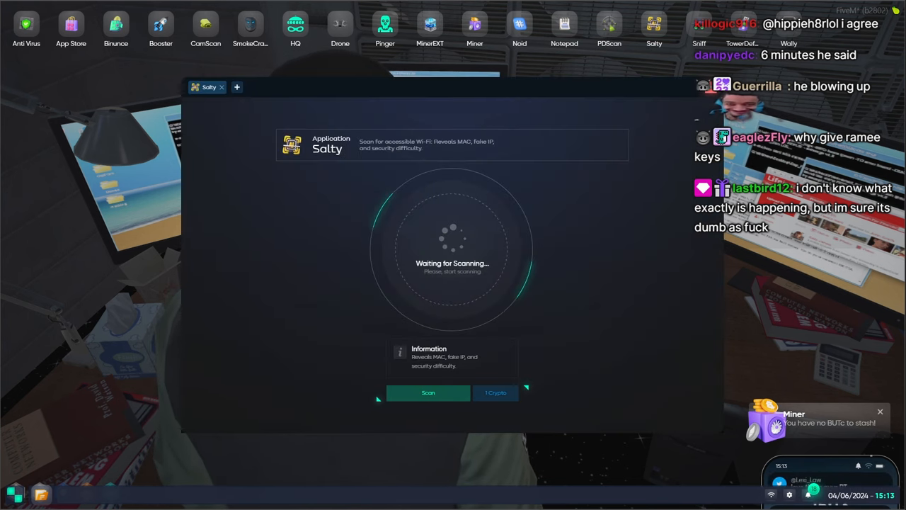
Launch the Sniff app from the desktop to reach its Scan Computers screen
{"action": "left_click", "coordinate": [427, 393]}
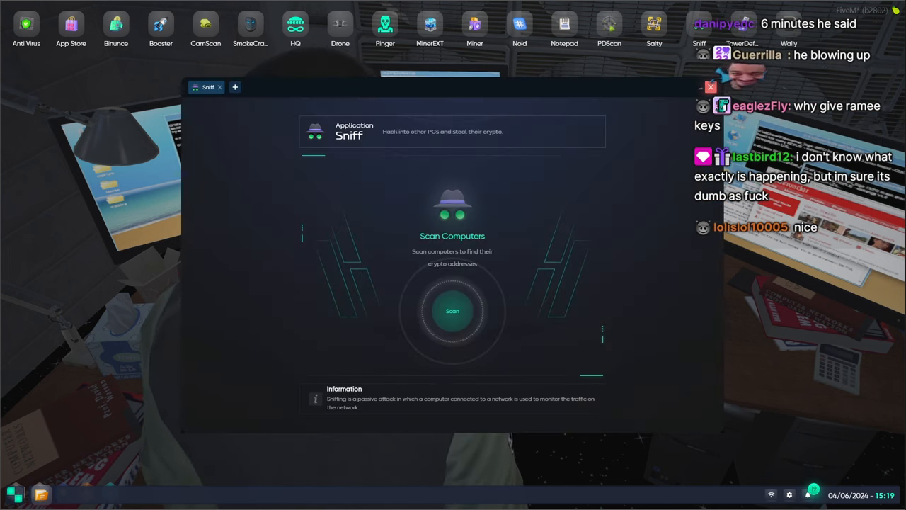
Scan for a computer, crack its memory password, and start hacking its crypto
{"action": "left_click", "coordinate": [452, 310]}
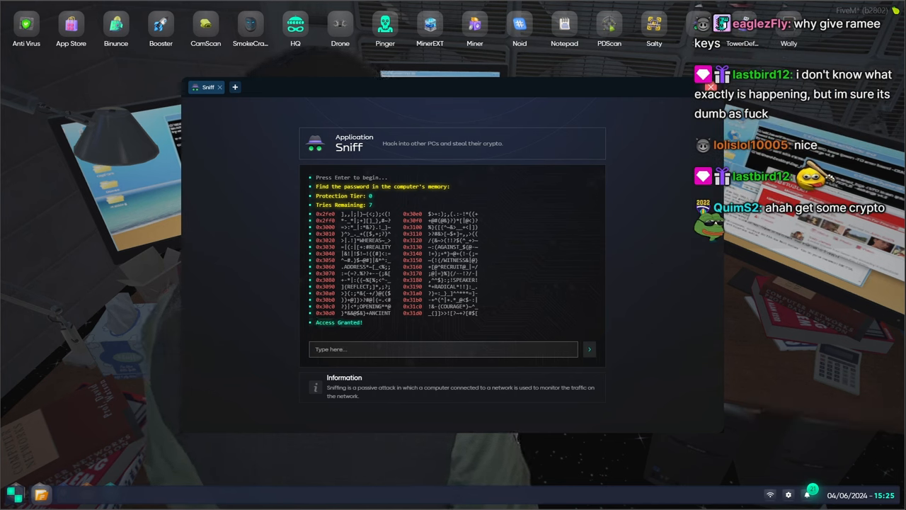
{"action": "key", "text": "Return"}
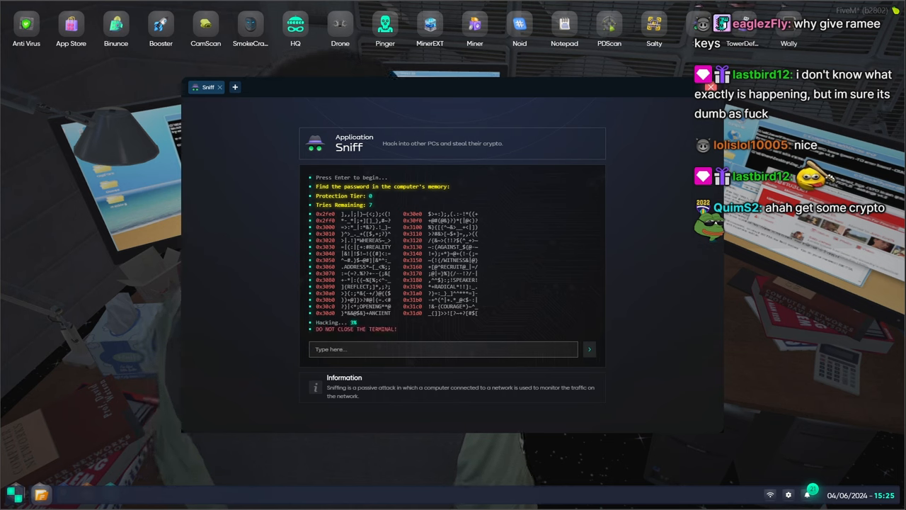